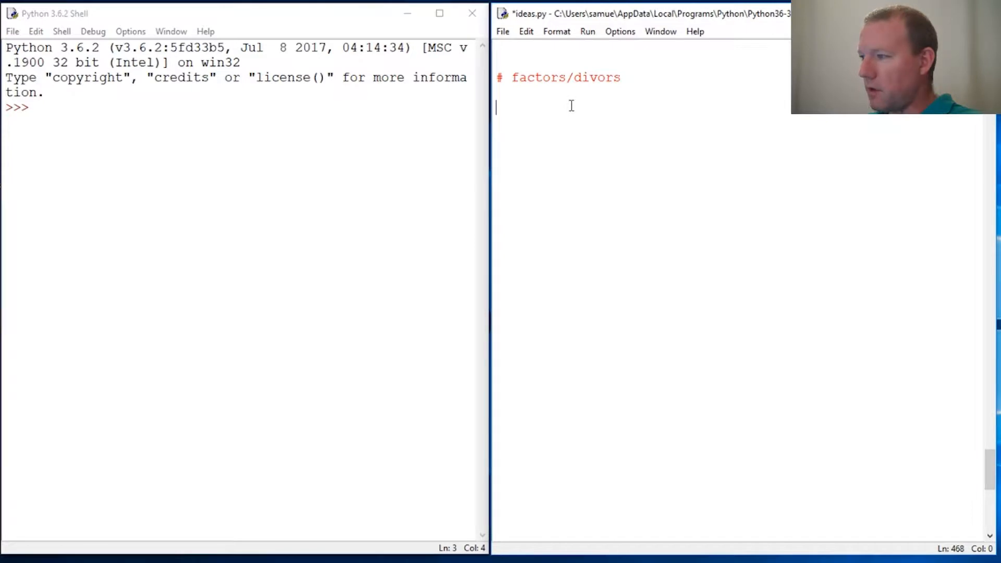
{"action": "mouse_move", "coordinate": [158, 132]}
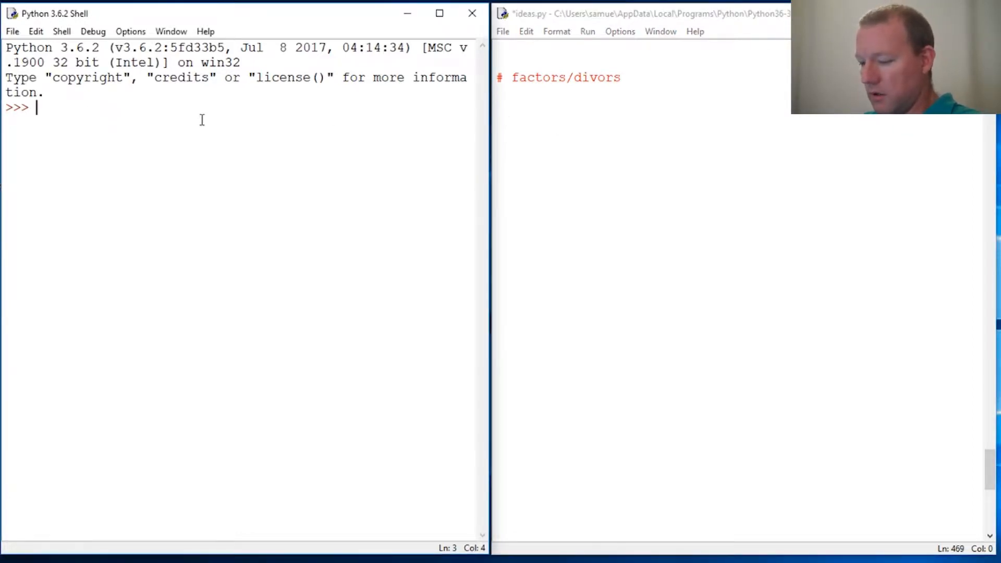
Evaluate 8%2 (giving 0) and then 8%2 == 0 (giving True) in the shell.
{"action": "type", "text": "8"}
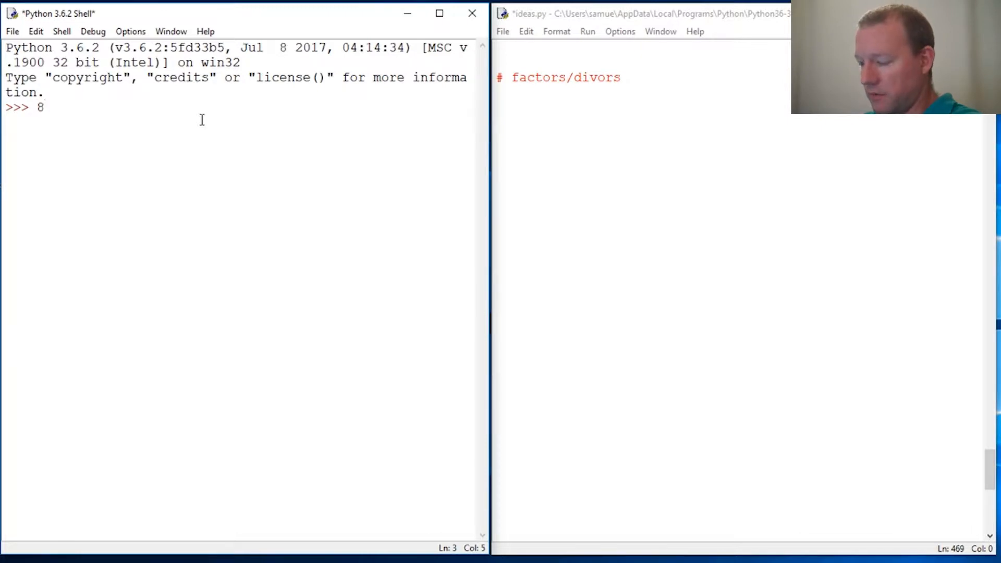
{"action": "type", "text": "%"}
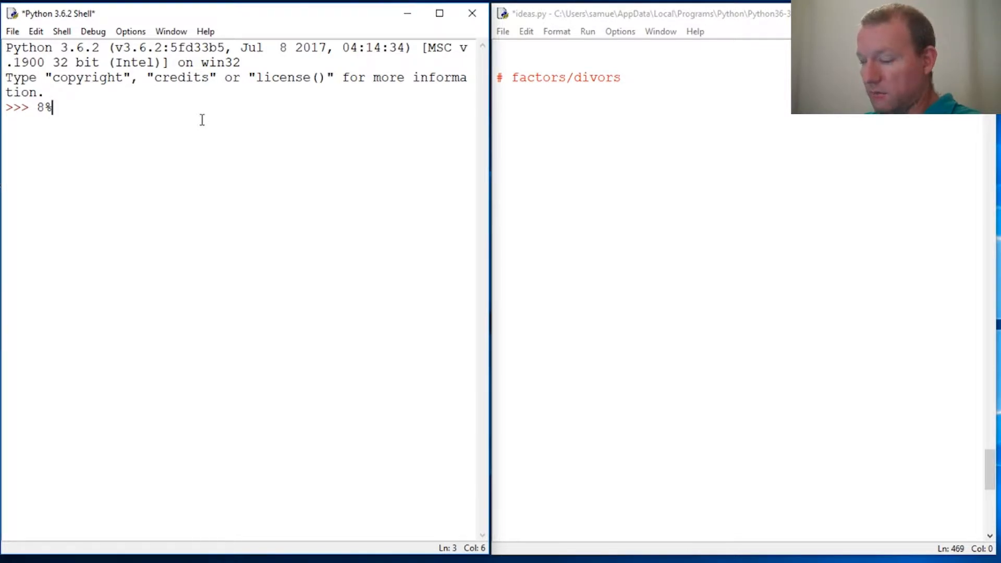
{"action": "type", "text": "2"}
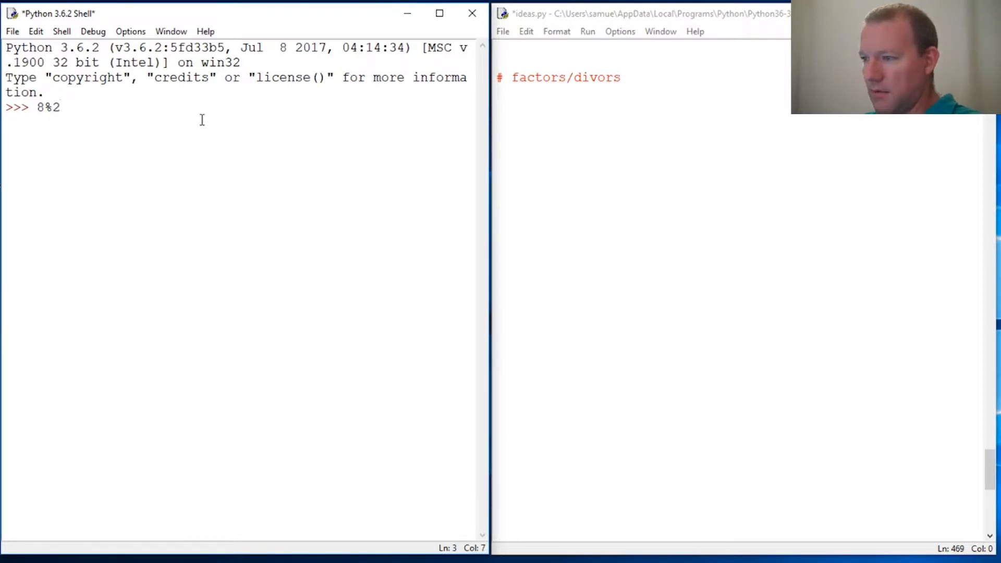
{"action": "key", "text": "enter"}
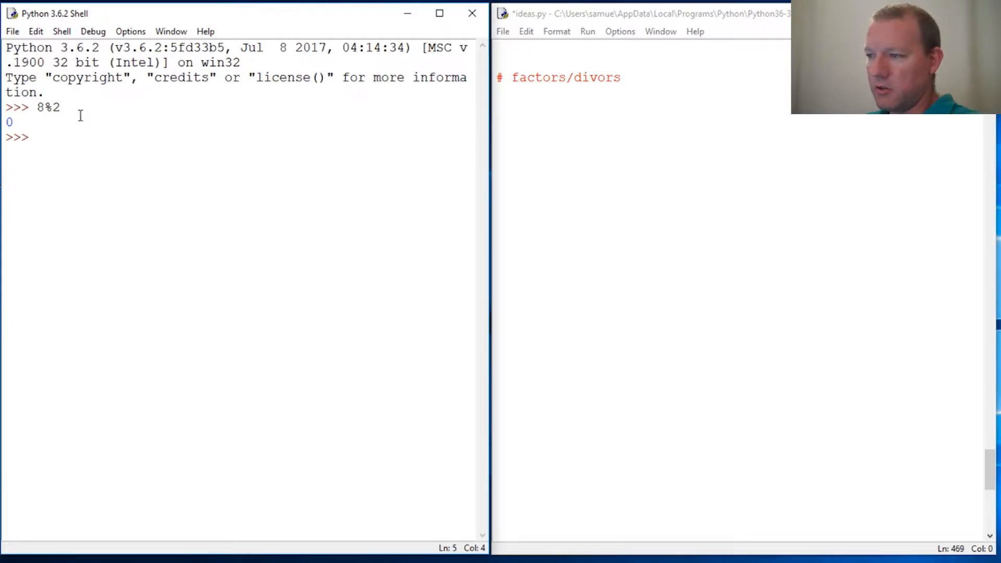
{"action": "mouse_move", "coordinate": [45, 114]}
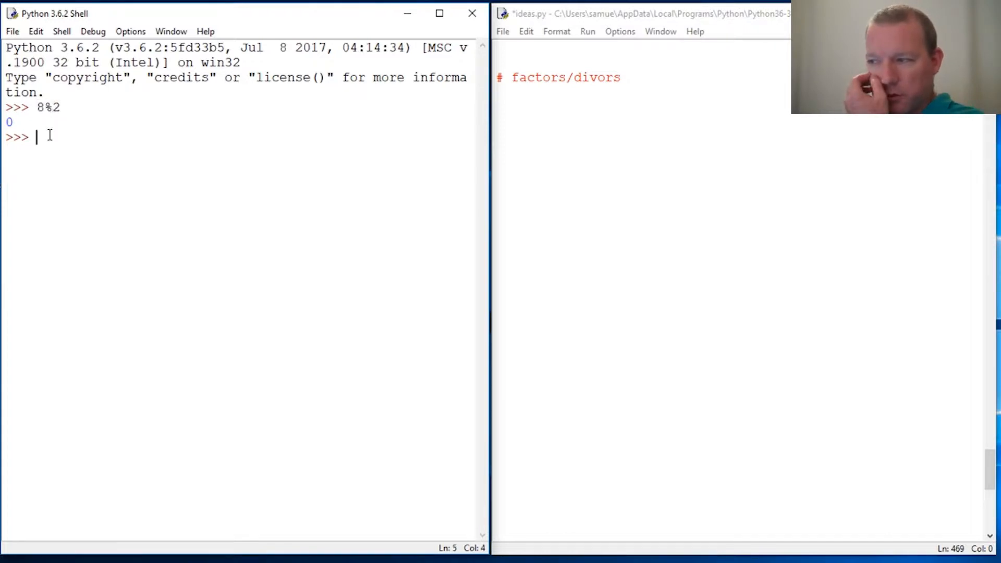
{"action": "type", "text": "8"}
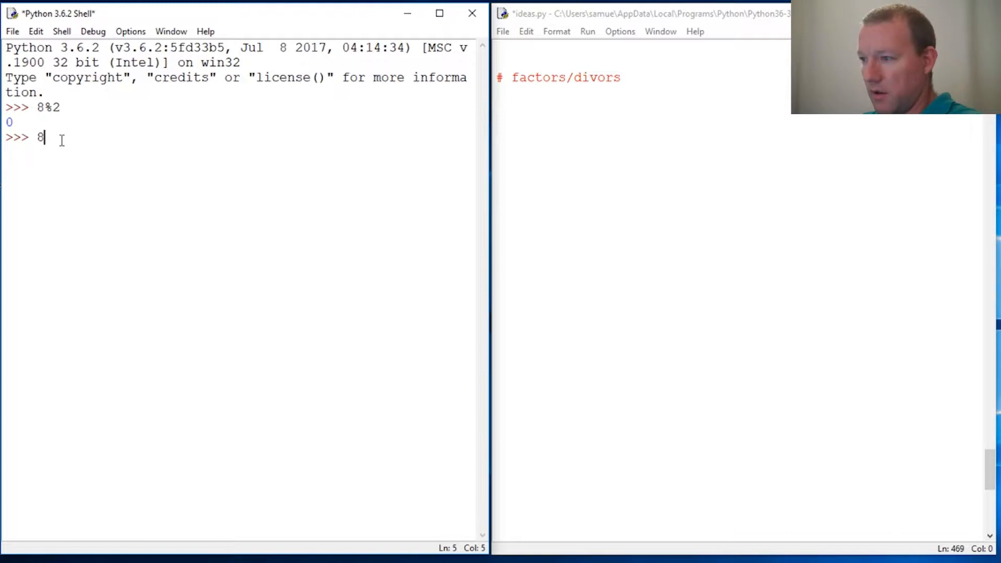
{"action": "type", "text": "%2"}
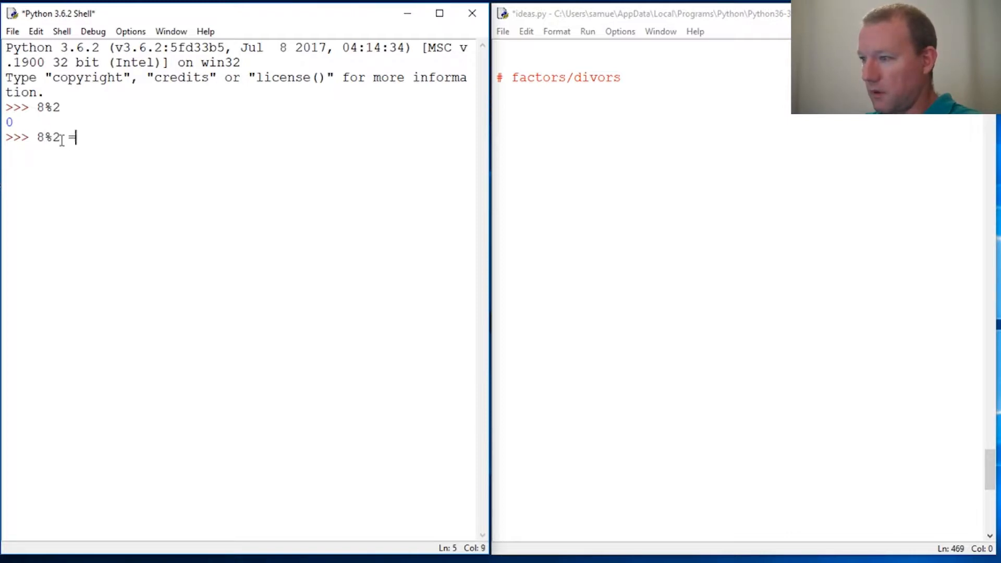
{"action": "type", "text": "= 0"}
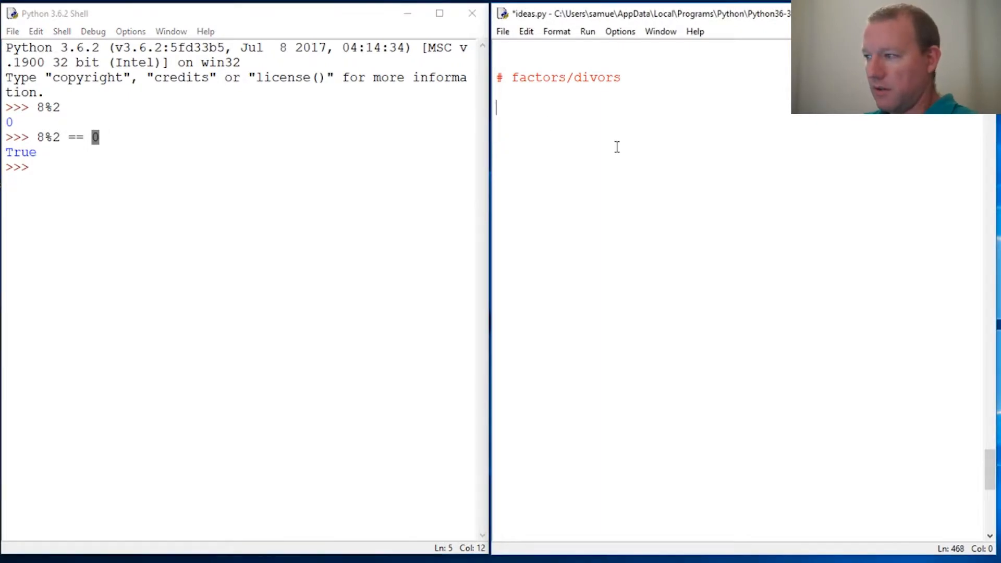
Write def factor(x,y): with the indented body return x%y == 0 in ideas.py.
{"action": "type", "text": "def fac"}
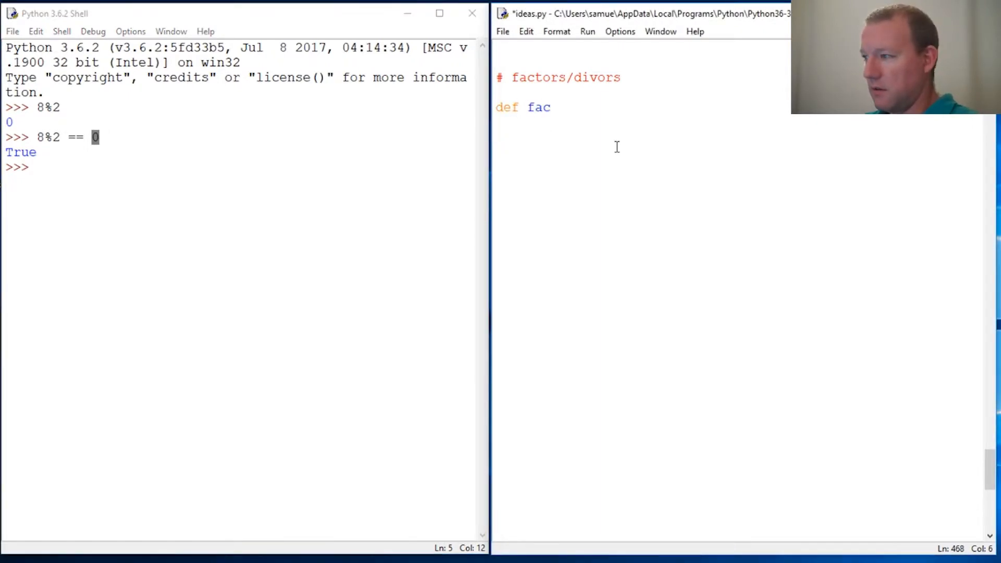
{"action": "type", "text": "tor("}
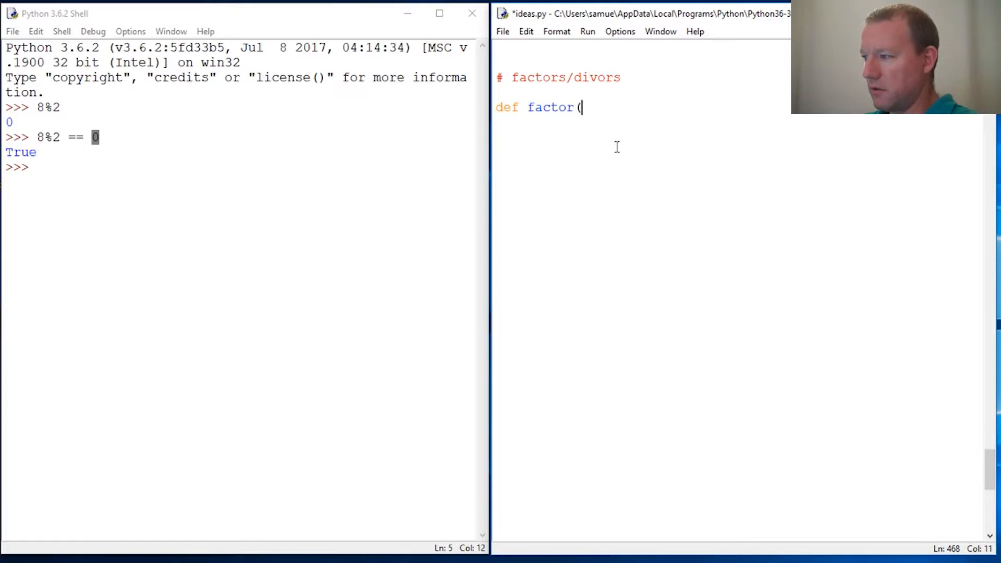
{"action": "type", "text": "x,y"}
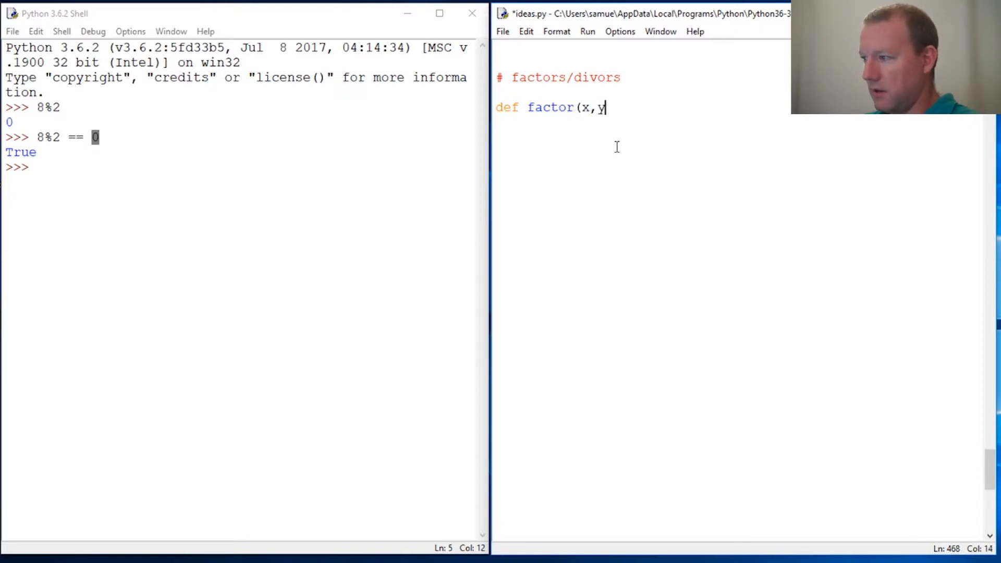
{"action": "type", "text": "):"}
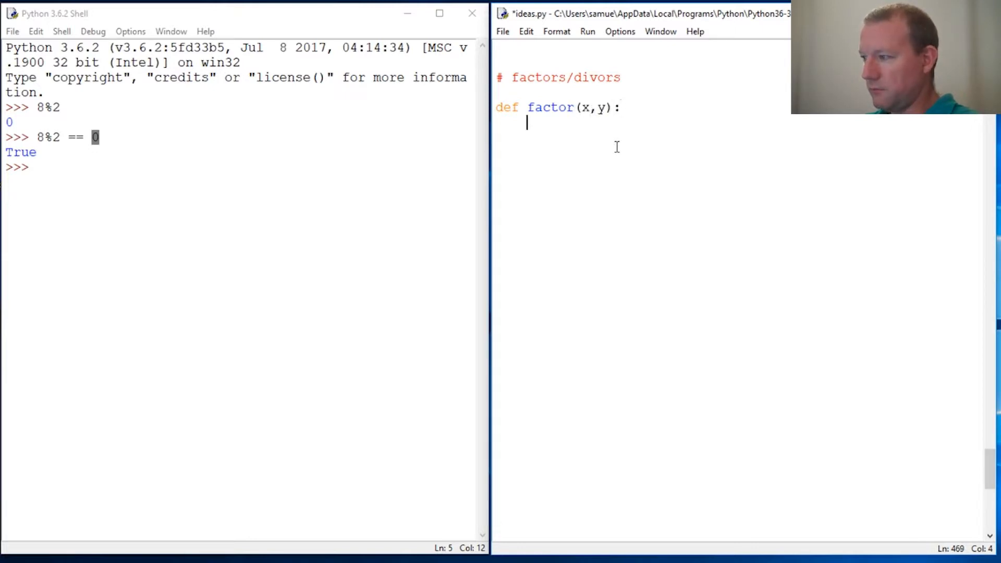
{"action": "type", "text": "tru"}
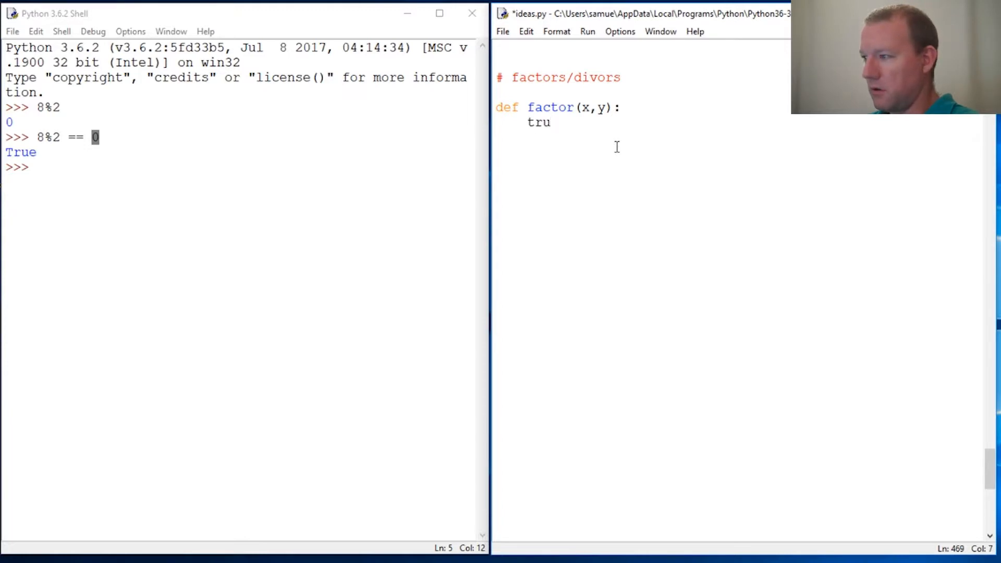
{"action": "key", "text": "Backspace"}
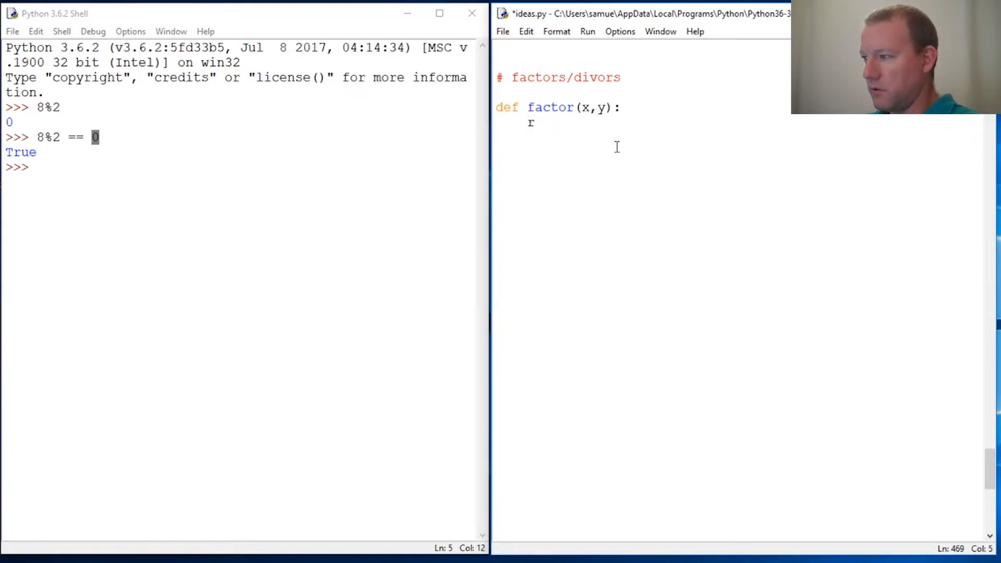
{"action": "type", "text": "e"}
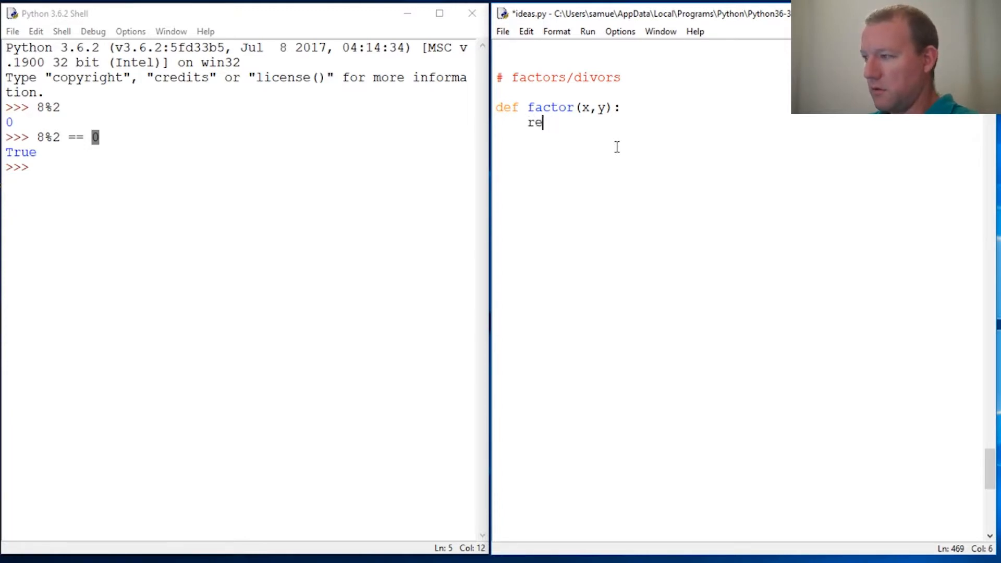
{"action": "type", "text": "turn"}
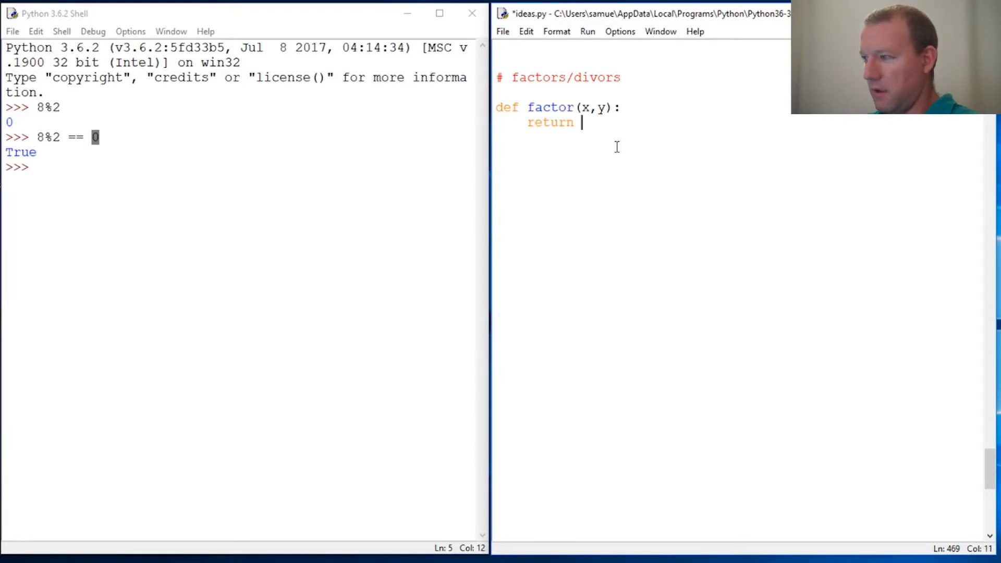
{"action": "type", "text": "x"}
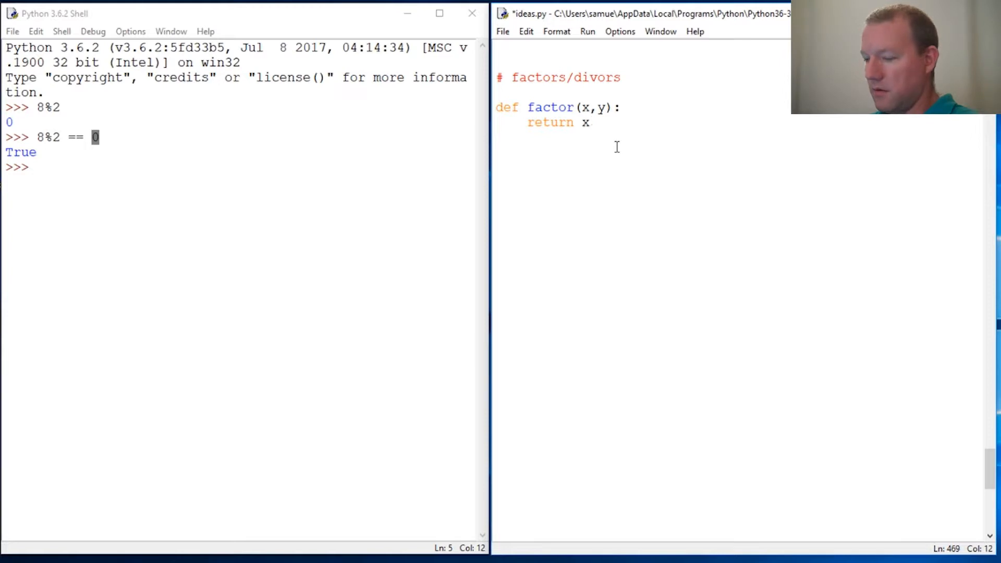
{"action": "type", "text": "%y =="}
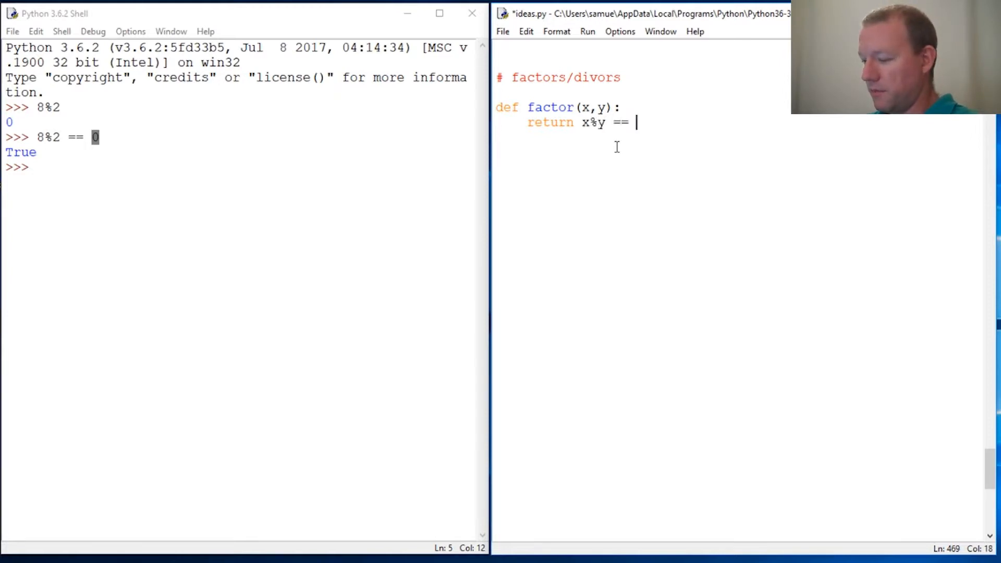
{"action": "type", "text": "0"}
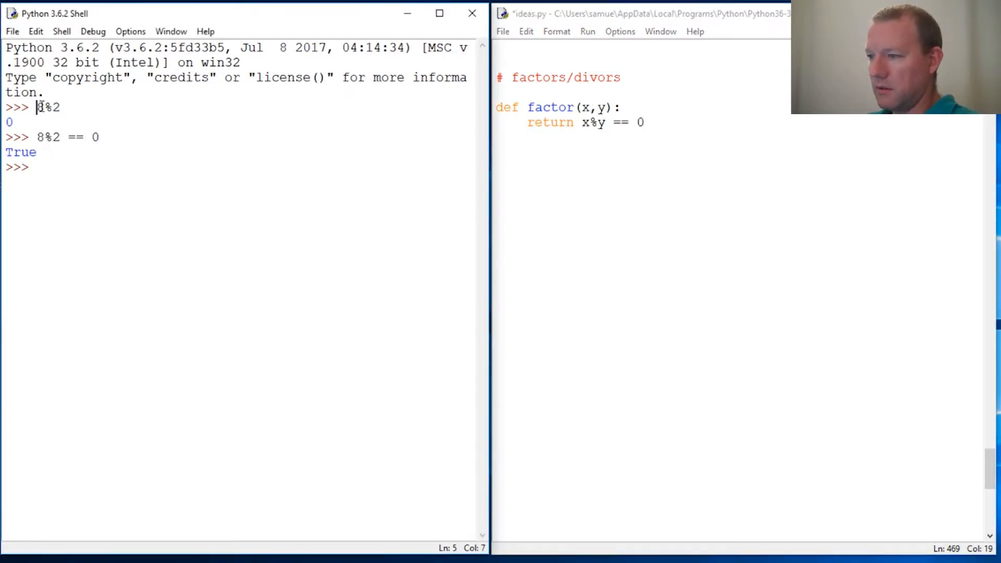
{"action": "left_click", "coordinate": [50, 106]}
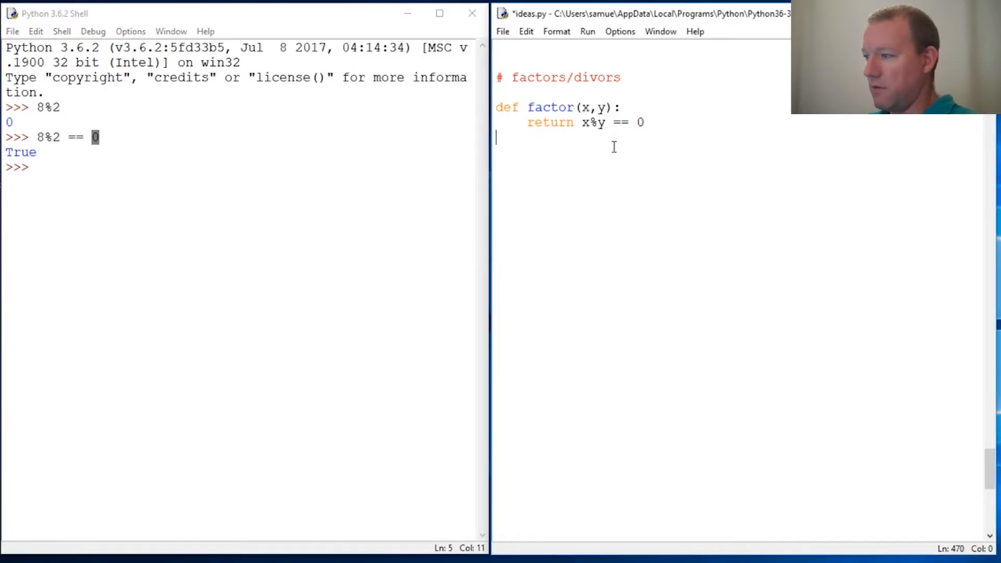
Add the first test line print(factor(8,2)) below the function.
{"action": "type", "text": "fac"}
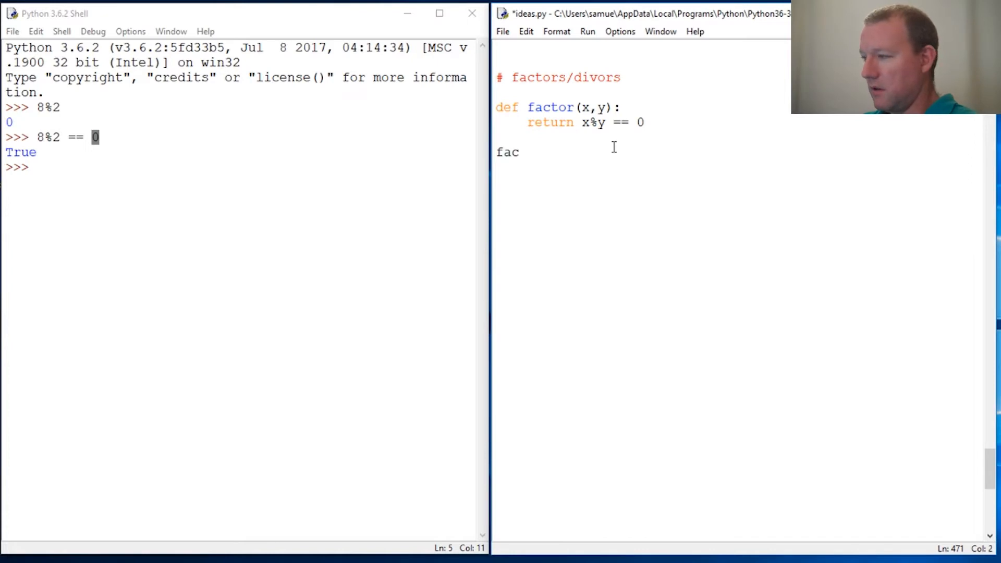
{"action": "key", "text": "BackSpace"}
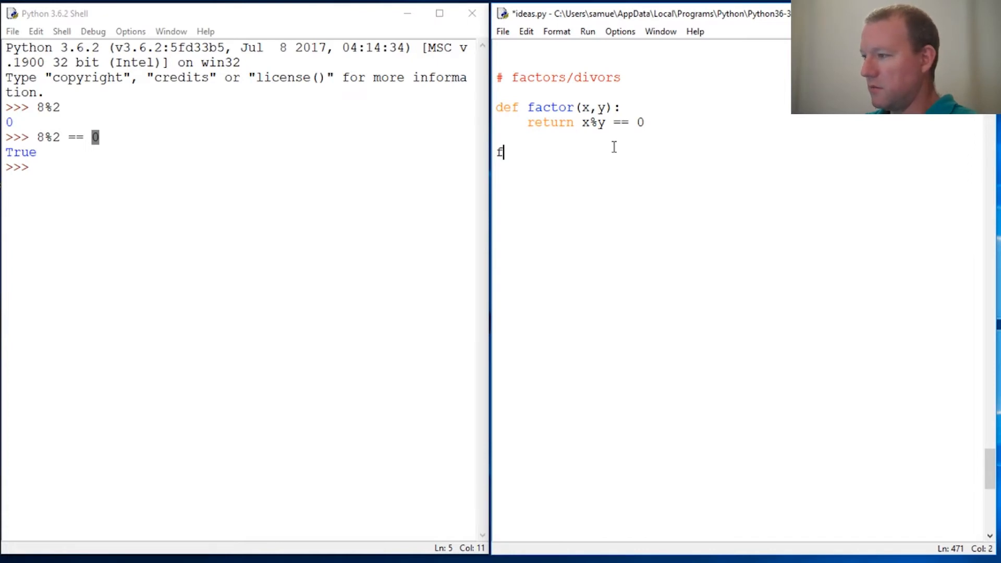
{"action": "type", "text": "rint("}
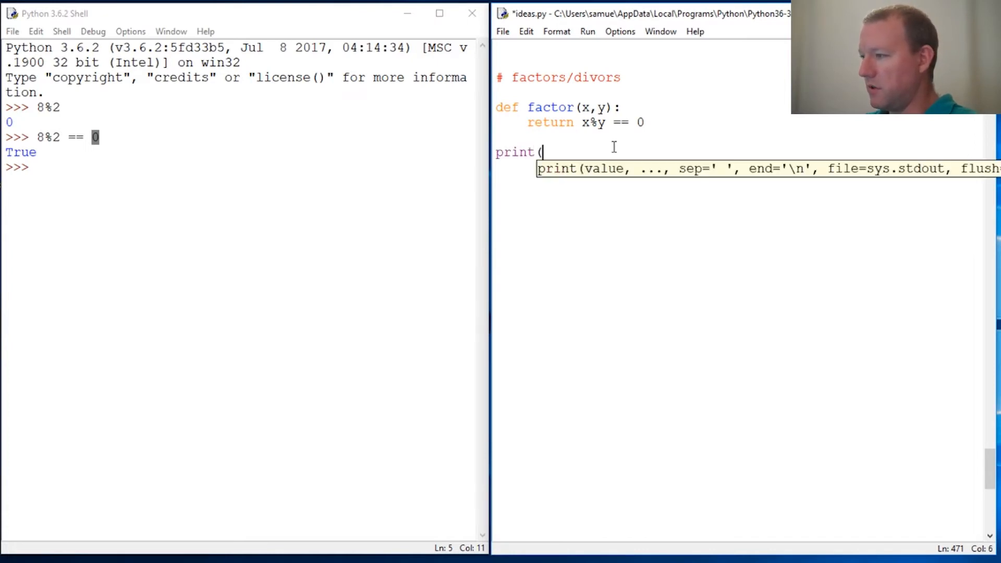
{"action": "type", "text": "facro"}
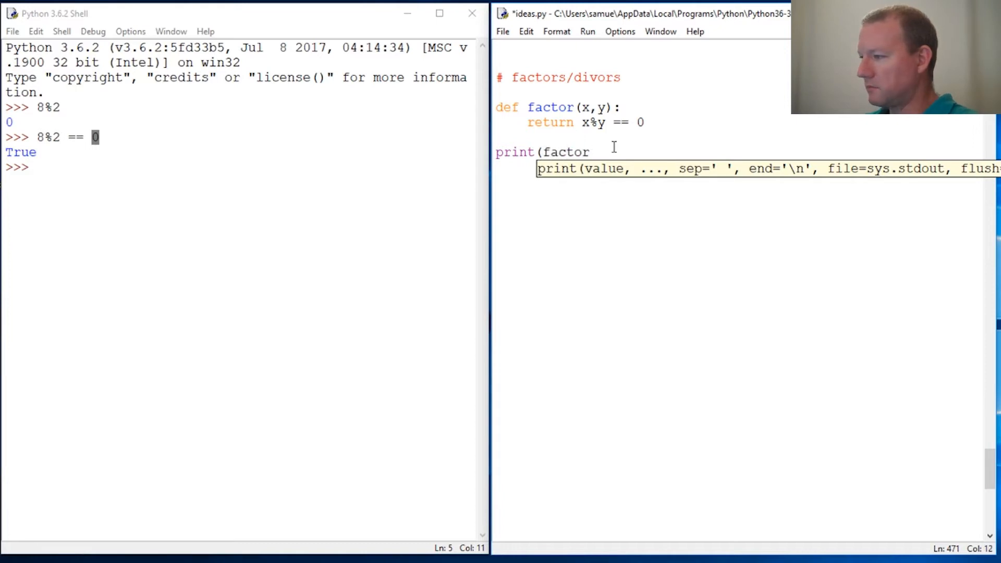
{"action": "type", "text": "("}
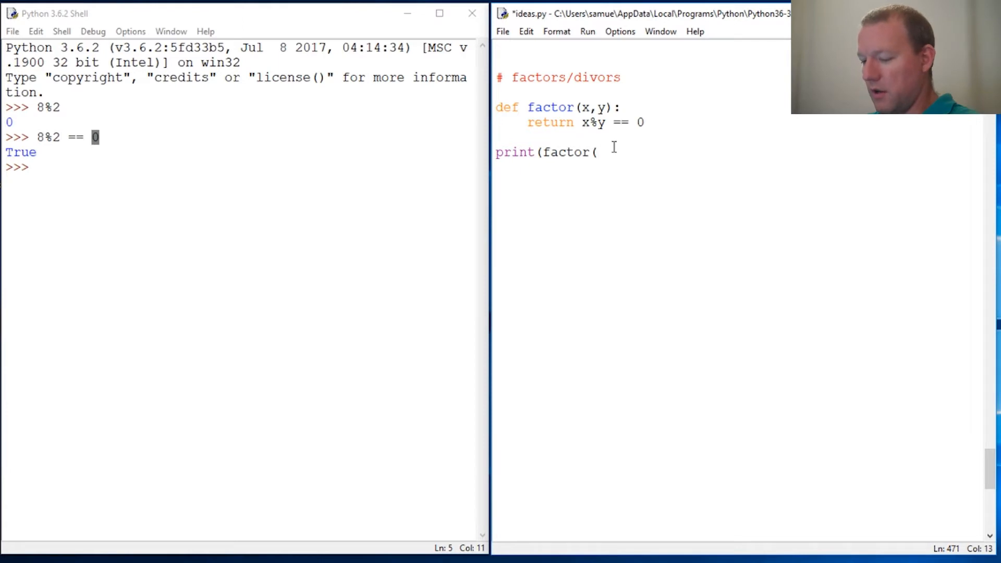
{"action": "type", "text": "8,2"}
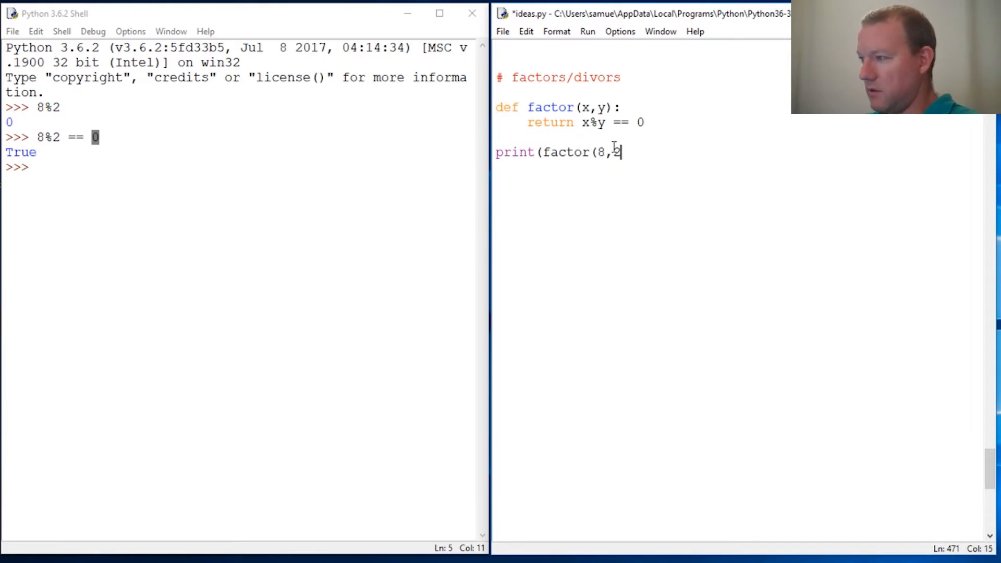
{"action": "type", "text": ")"}
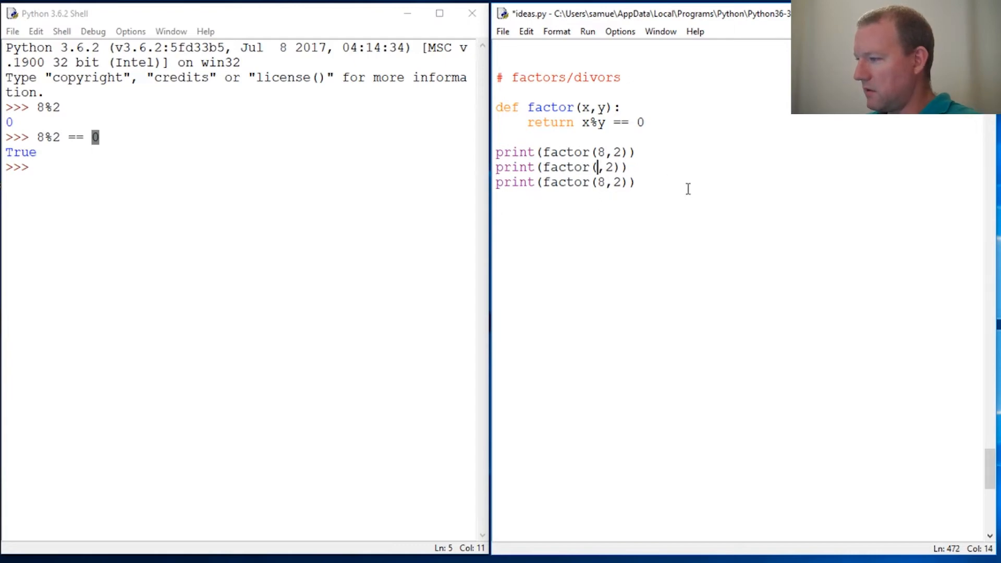
Edit the copied test lines to factor(21,7) and factor(10,3), then save and run.
{"action": "key", "text": "backspace"}
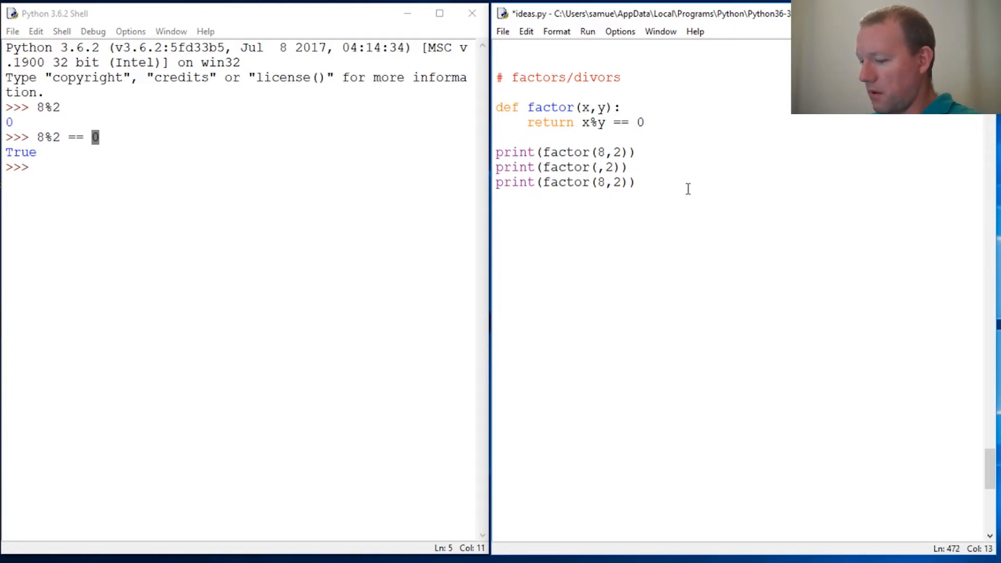
{"action": "type", "text": "21"}
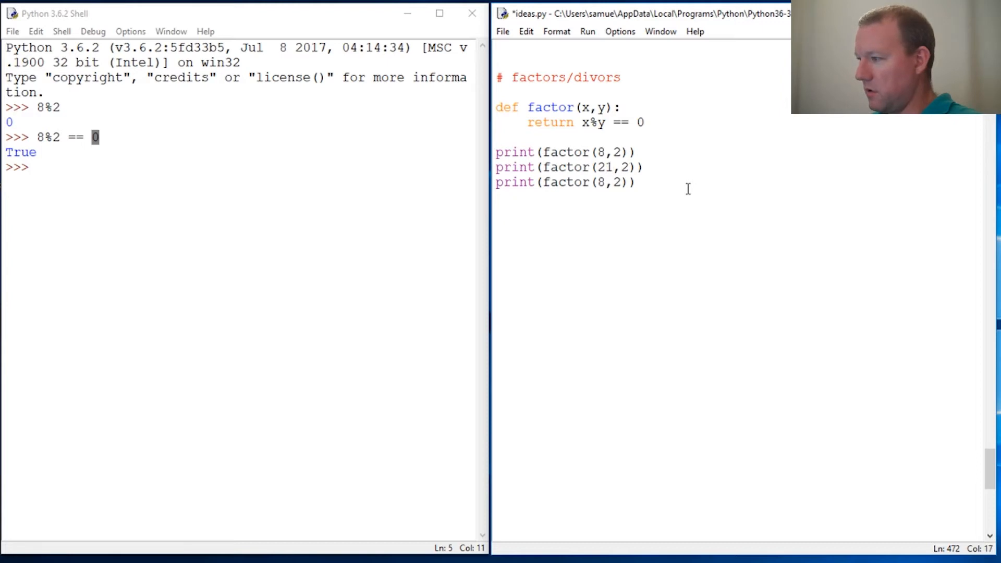
{"action": "type", "text": "7"}
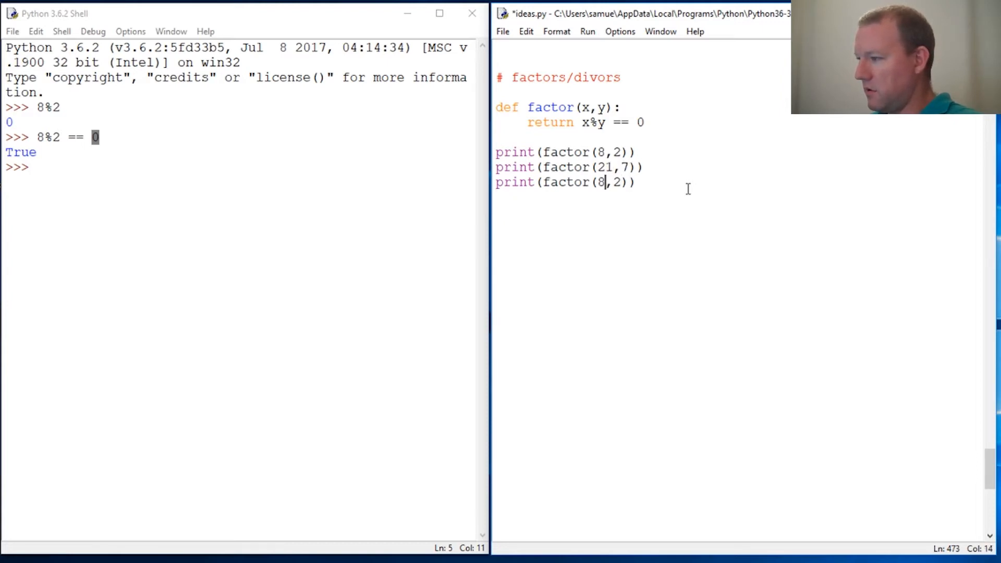
{"action": "key", "text": "Backspace"}
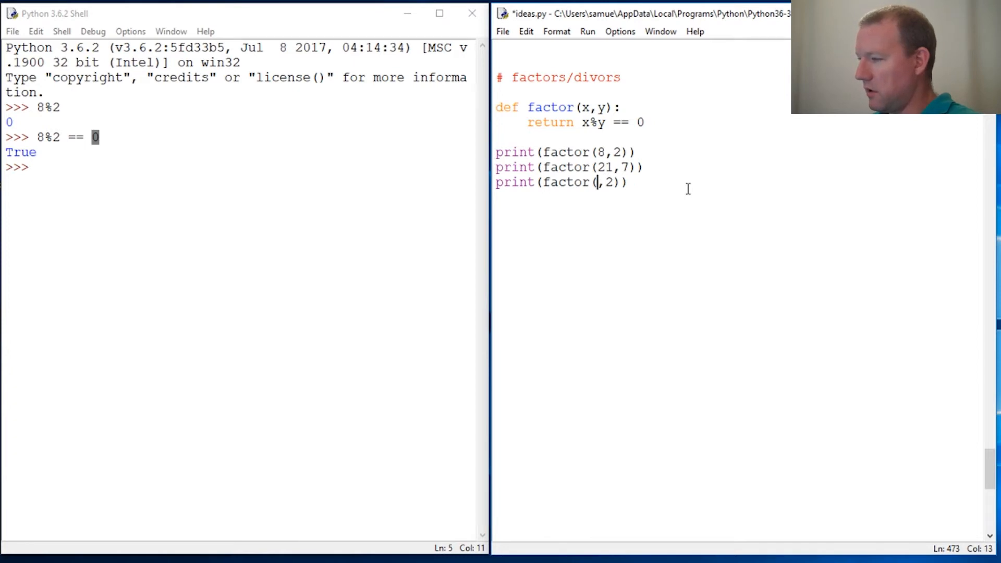
{"action": "type", "text": "10"}
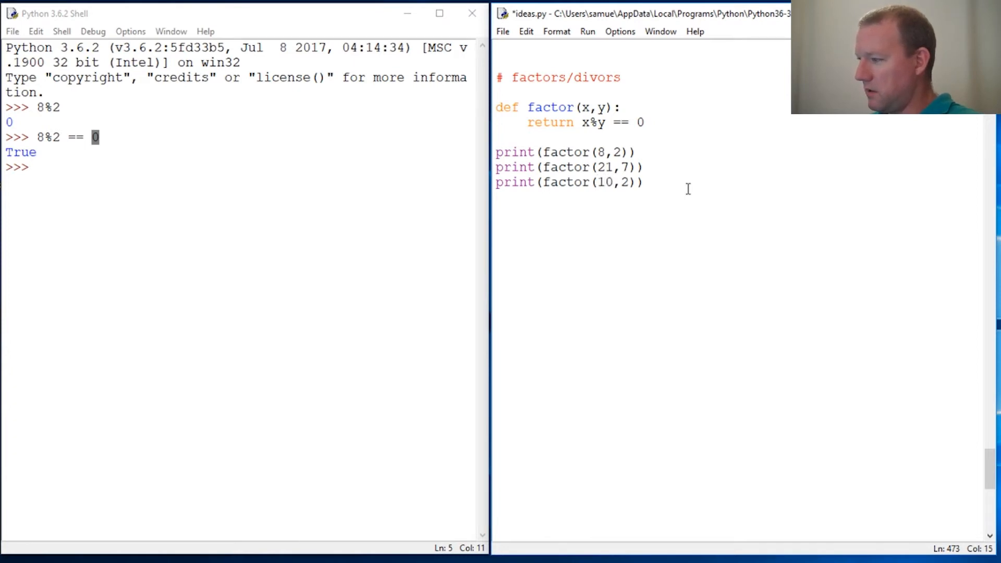
{"action": "type", "text": "3"}
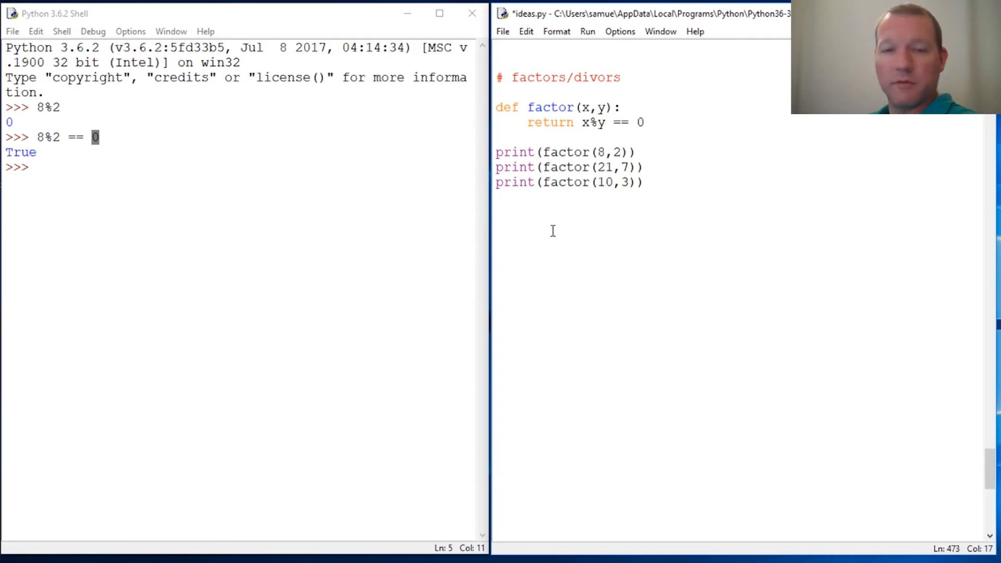
{"action": "key", "text": "f5"}
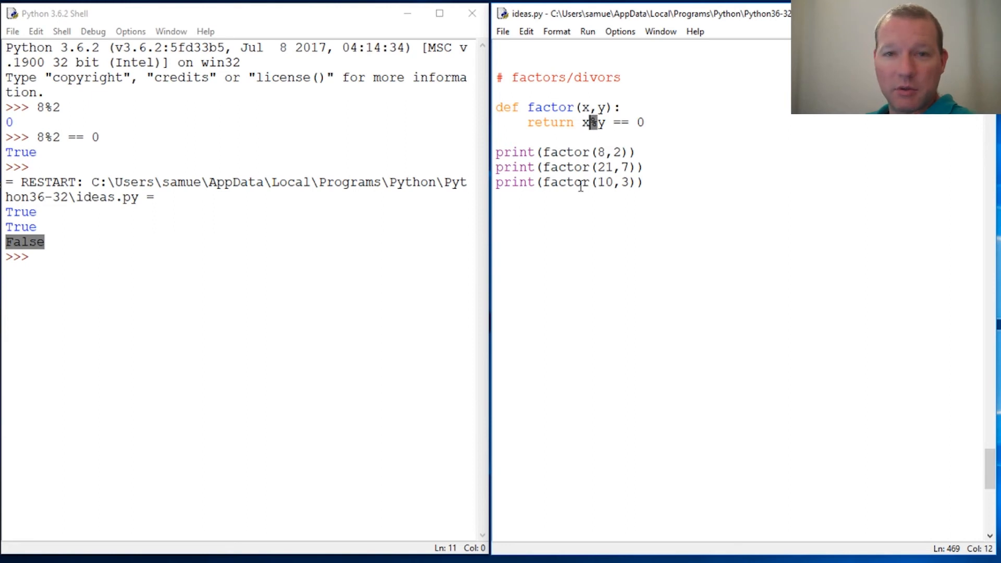
{"action": "mouse_move", "coordinate": [600, 182]}
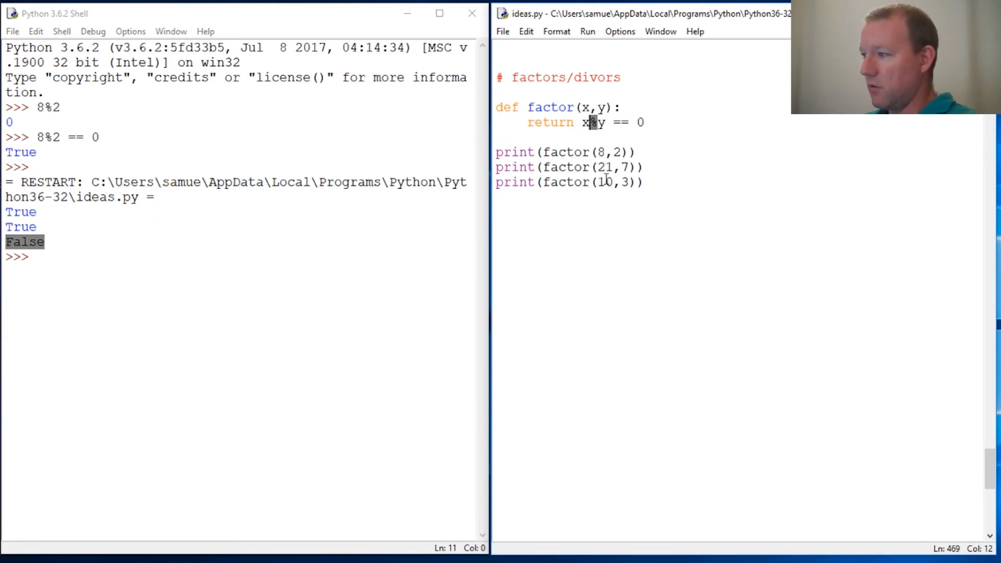
Highlight factor in the factor(10,3) test line while reviewing the True, True, False output.
{"action": "double_click", "coordinate": [565, 182]}
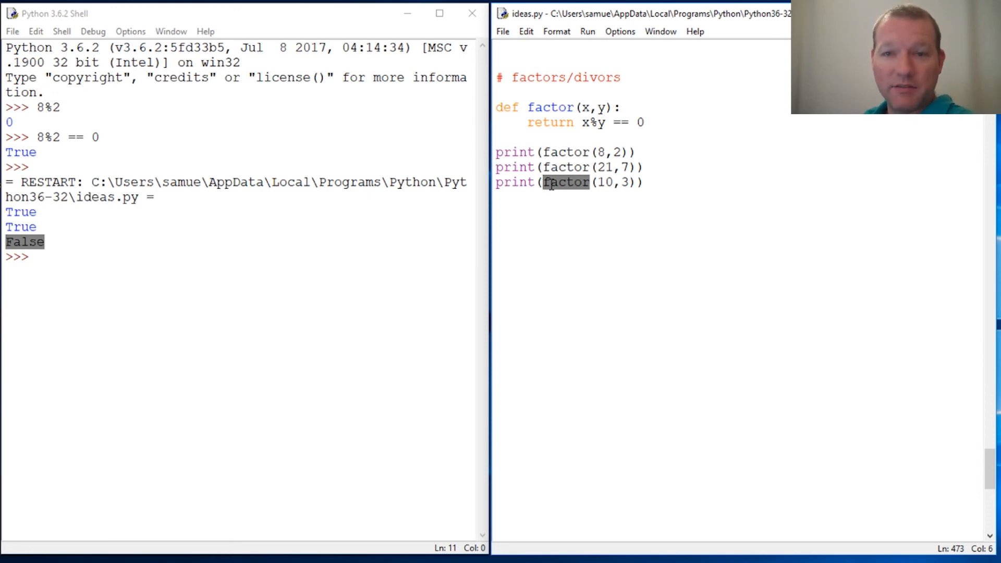
{"action": "mouse_move", "coordinate": [645, 217]}
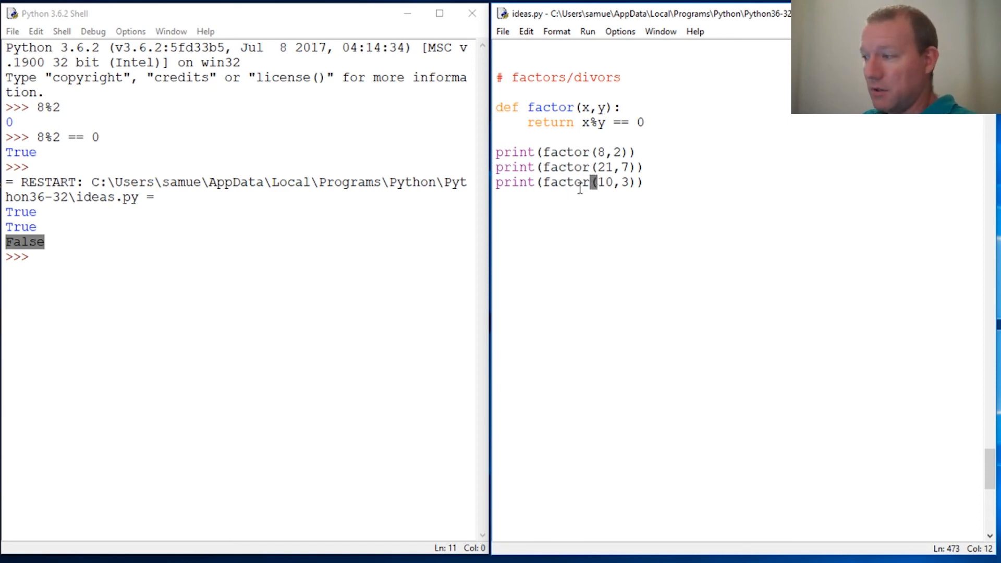
{"action": "left_click", "coordinate": [580, 182]}
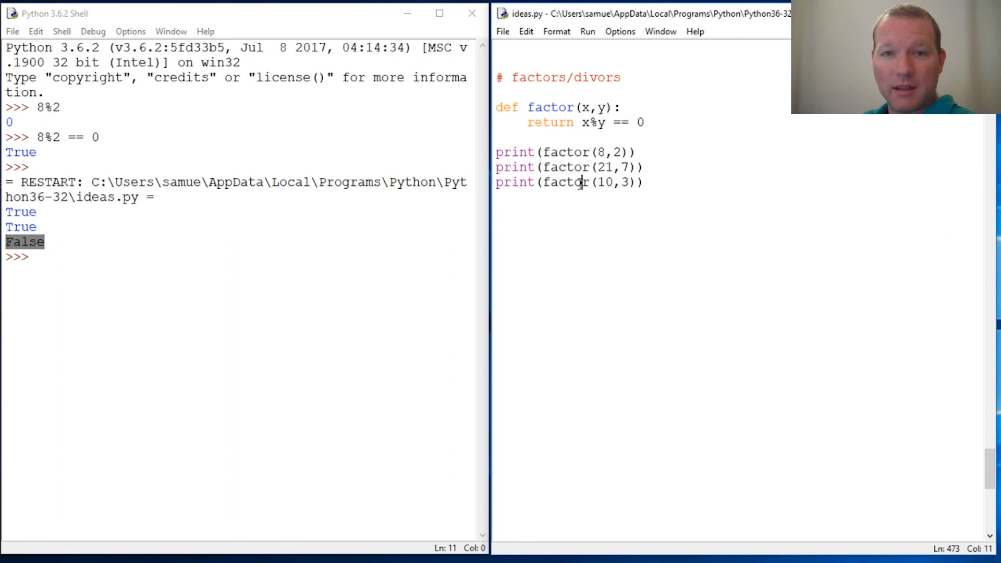
{"action": "mouse_move", "coordinate": [534, 224]}
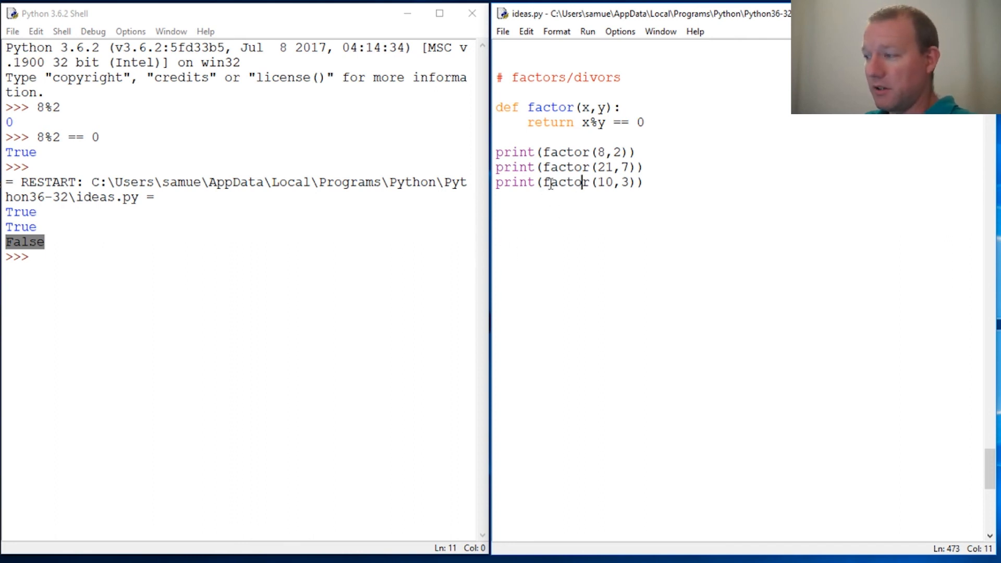
{"action": "double_click", "coordinate": [564, 182]}
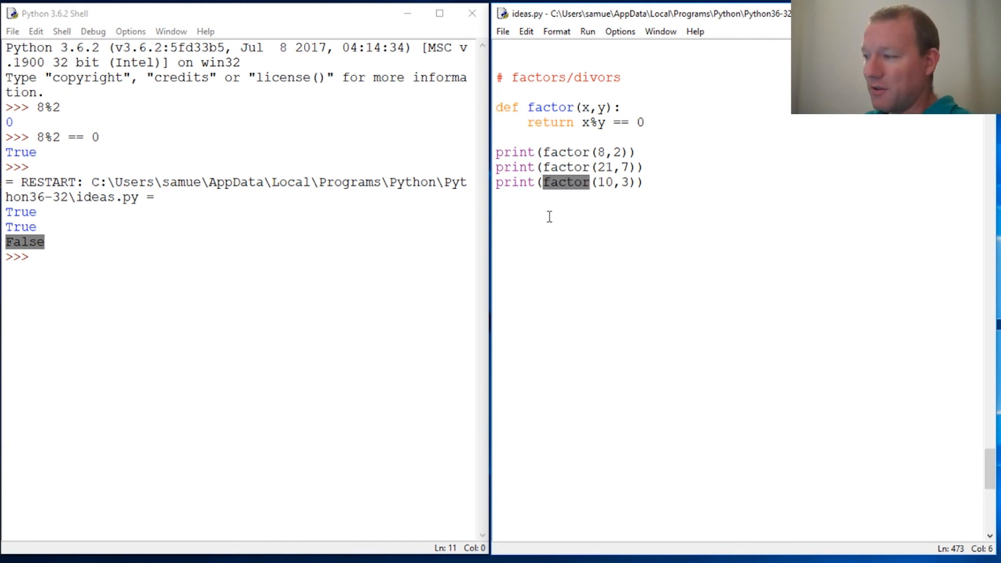
{"action": "mouse_move", "coordinate": [605, 281]}
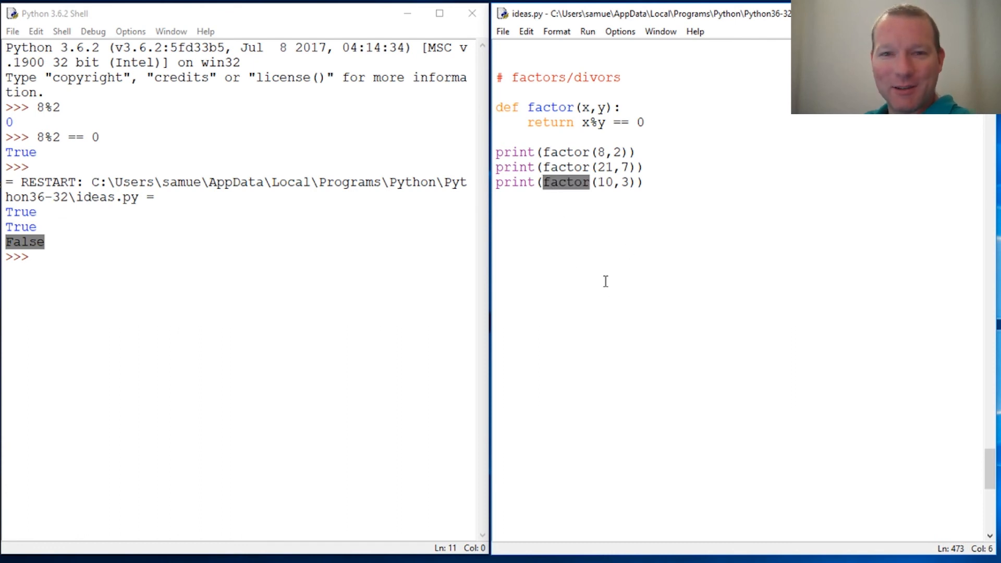